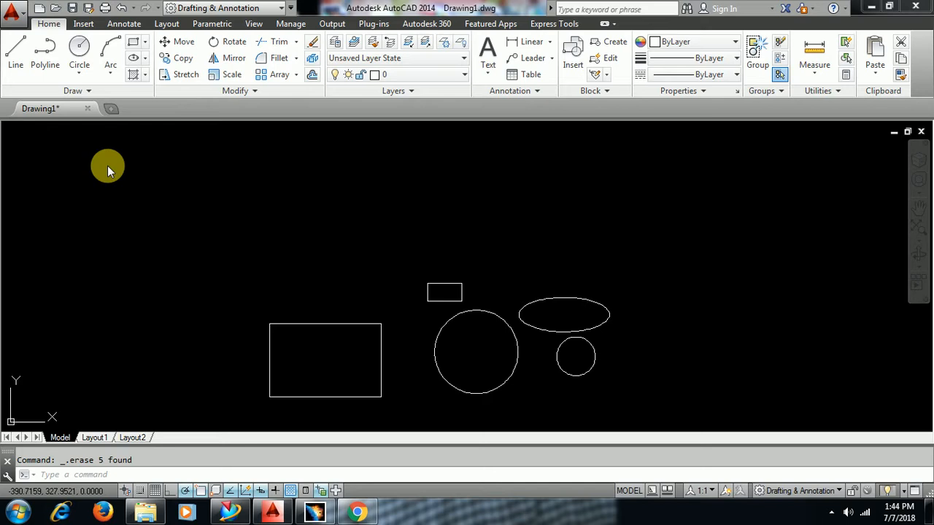
mouse_move(282, 207)
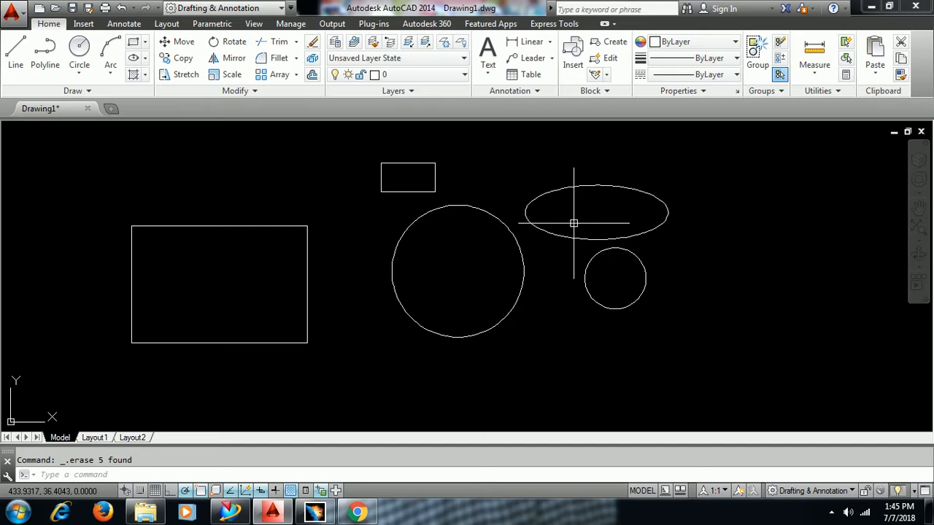
Step: Set the uniform 2D model space background colour to Magenta in Options (OP)
text(OP)
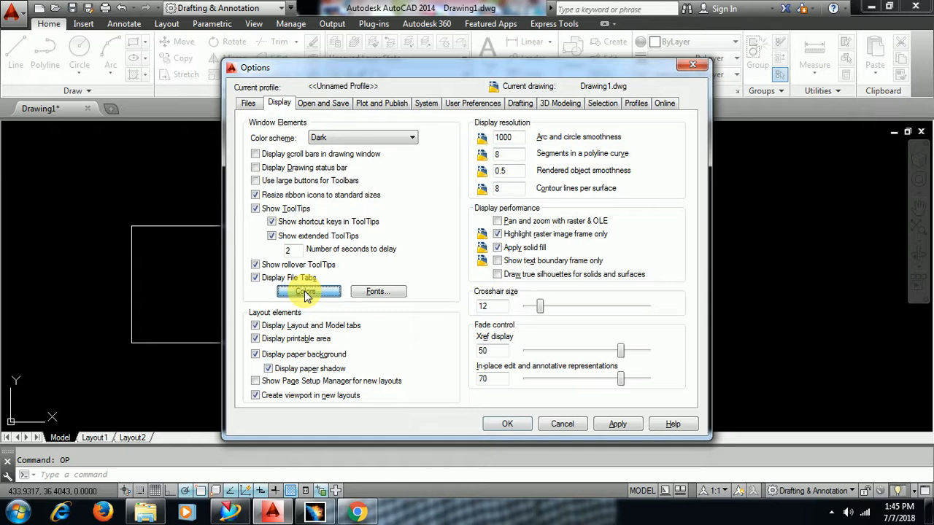
click(308, 292)
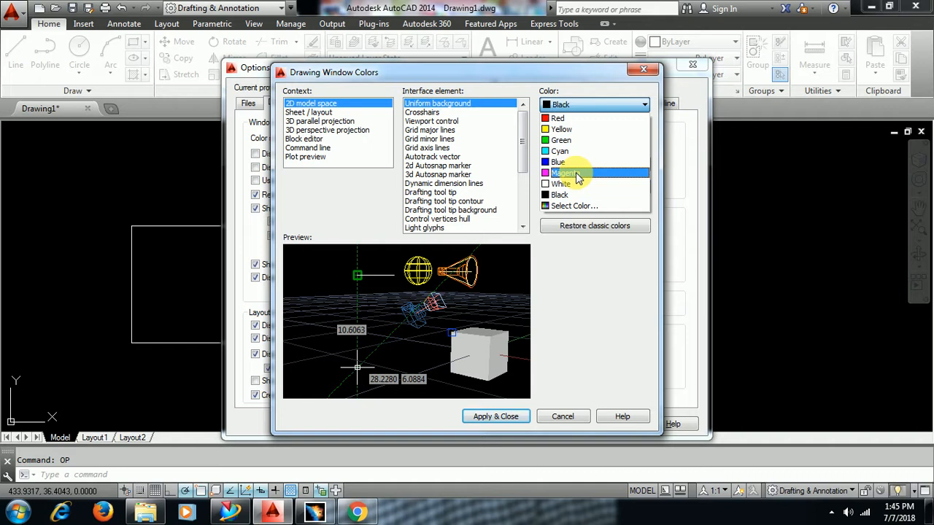
click(495, 416)
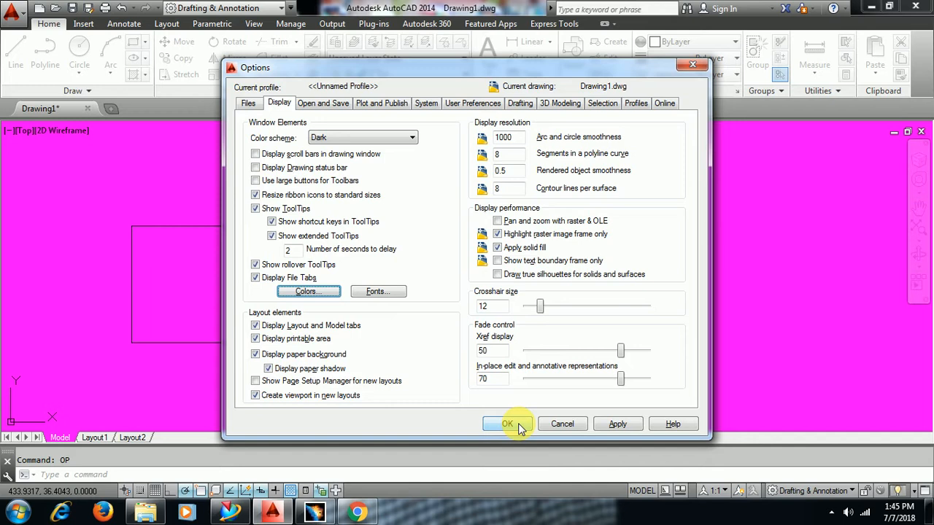
Step: Apply the magenta background, then reopen drawing window colours to restore Black
click(508, 424)
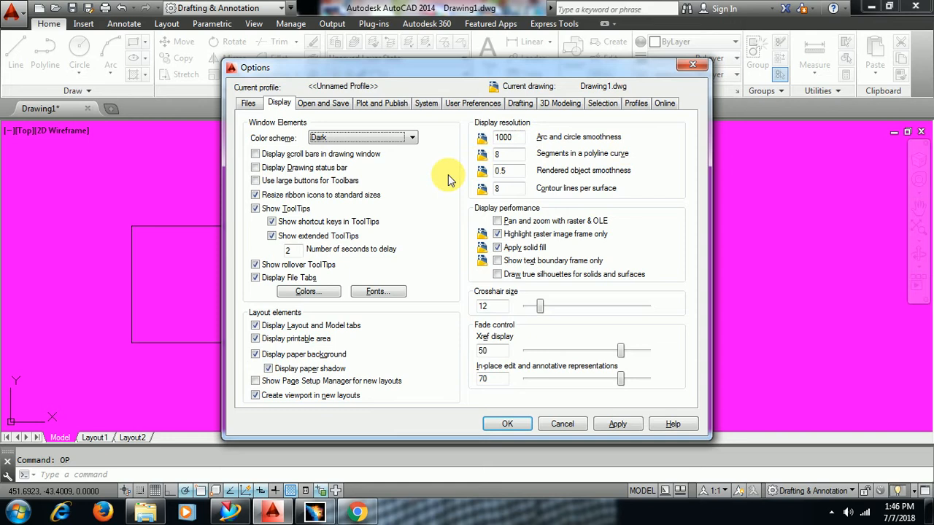
click(308, 291)
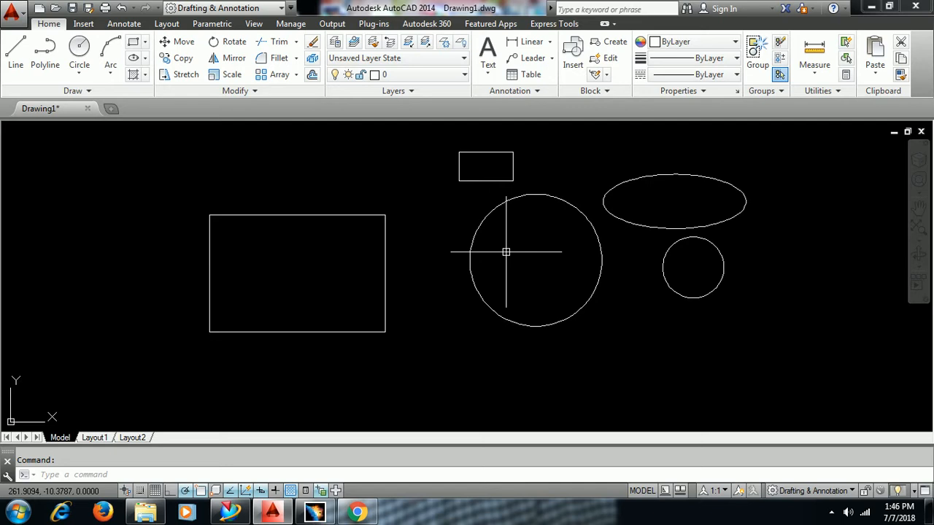
Step: Select the large circle to display its grip points
click(297, 274)
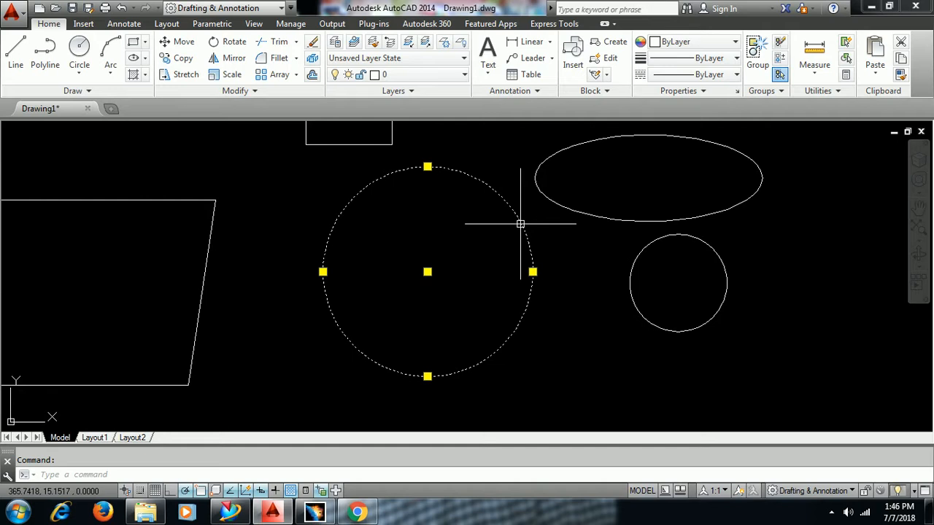
Step: Increase the grip size on the Selection tab of Options
key(Escape)
text(OP)
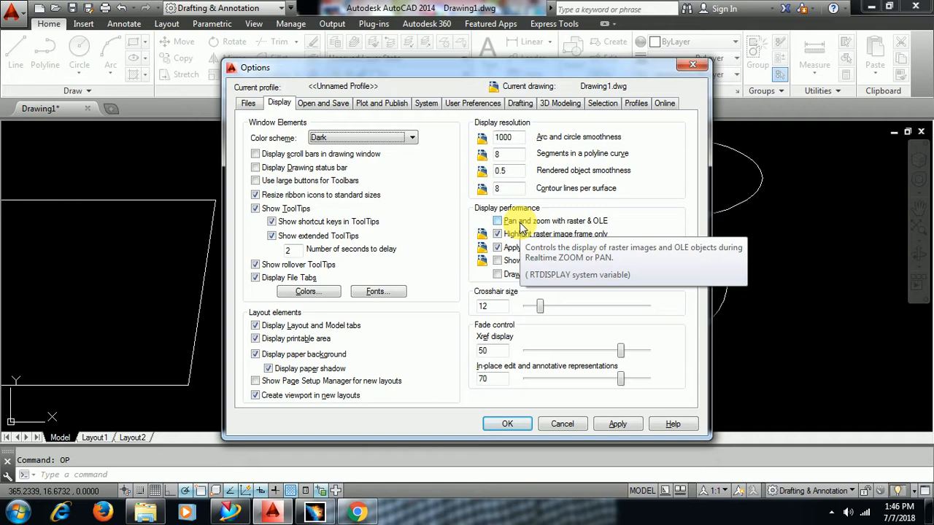
click(602, 103)
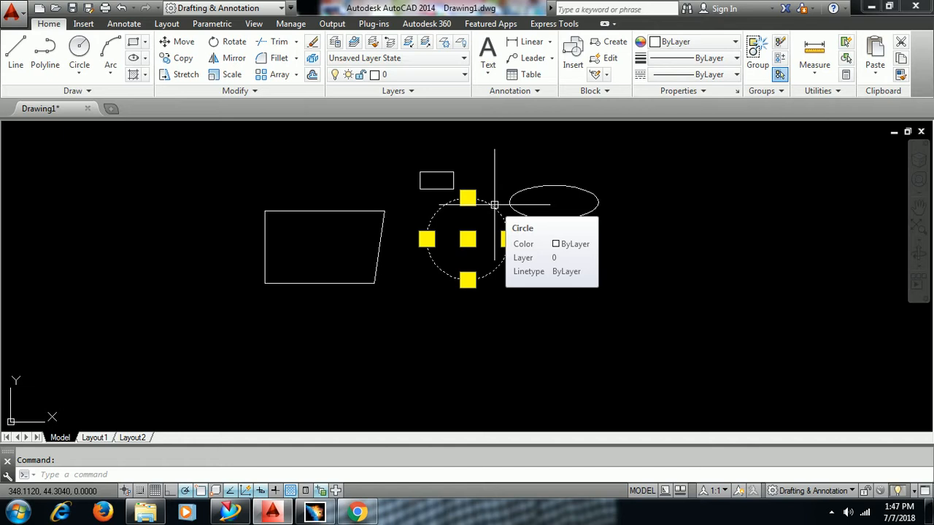
Step: Deselect the circle and start the Copy command
key(Escape)
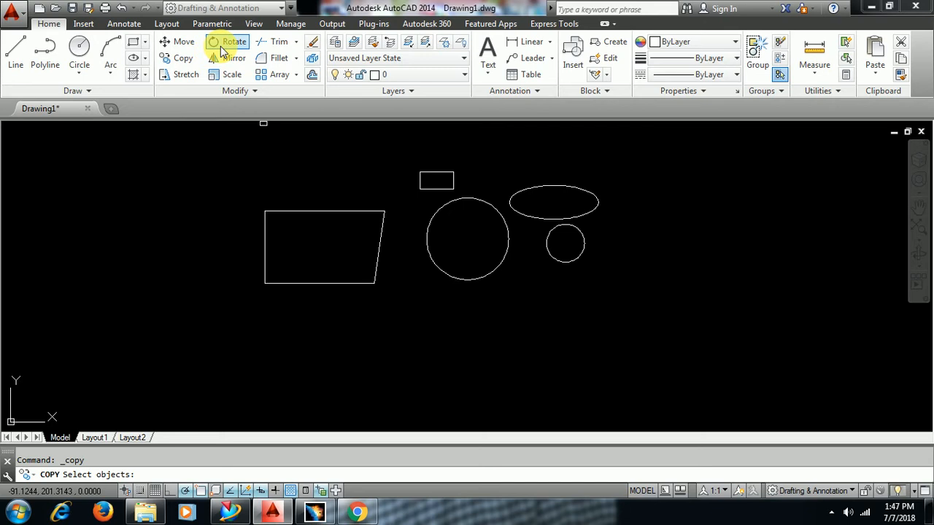
Step: Cancel Copy and reopen Options (OP) on the Selection tab
click(233, 42)
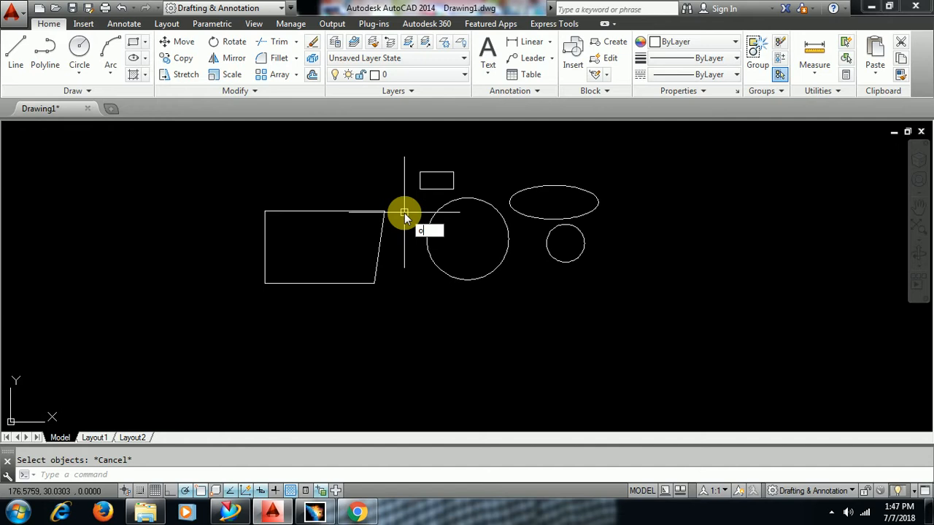
text(OP)
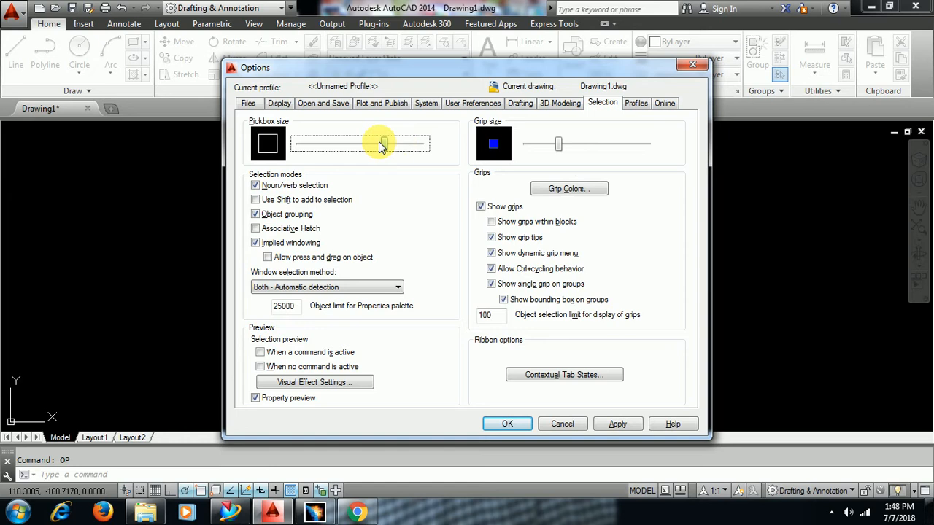
Step: Reduce pickbox size, enable Use Shift to add to selection, and confirm
click(507, 423)
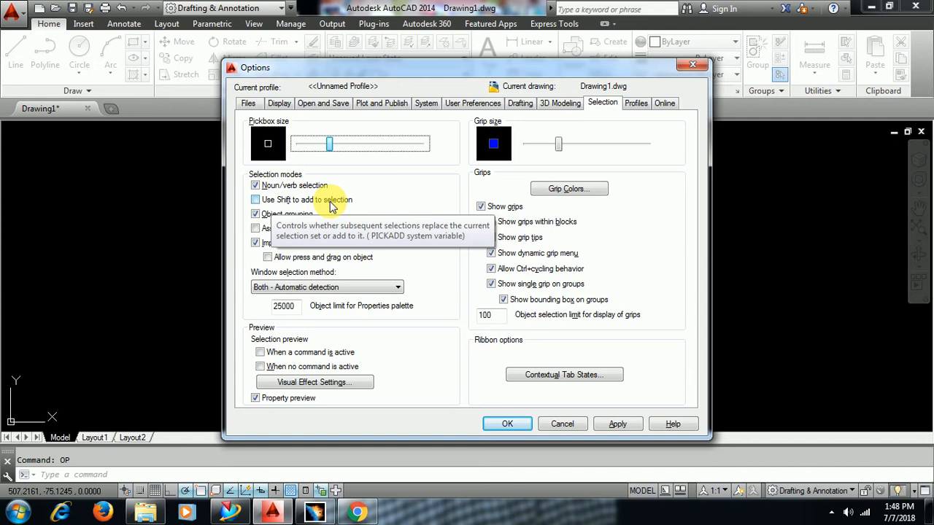
click(255, 199)
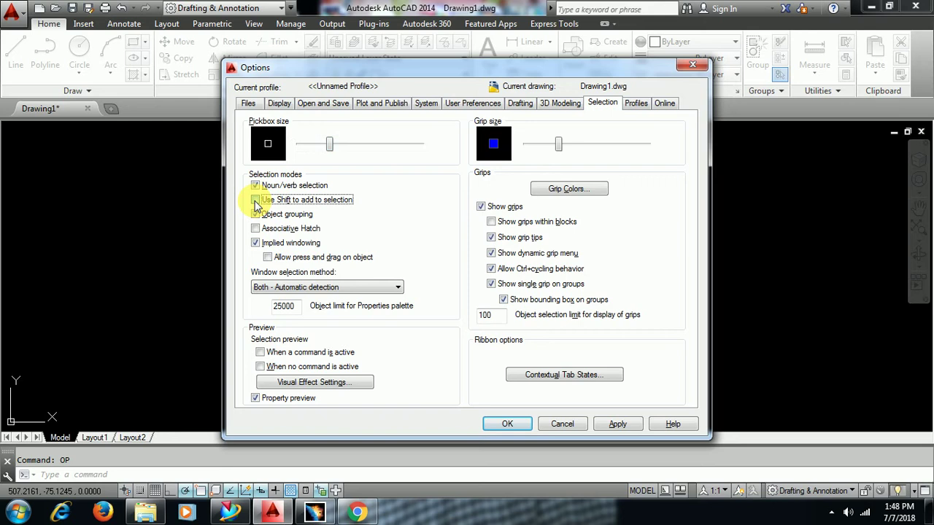
click(507, 423)
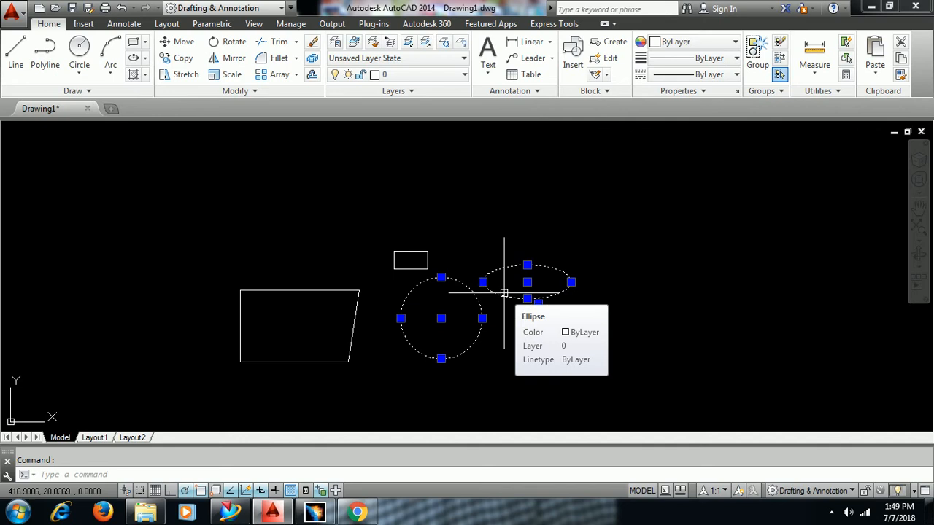
Step: Deselect the circle and ellipse, then reopen Options
key(Escape)
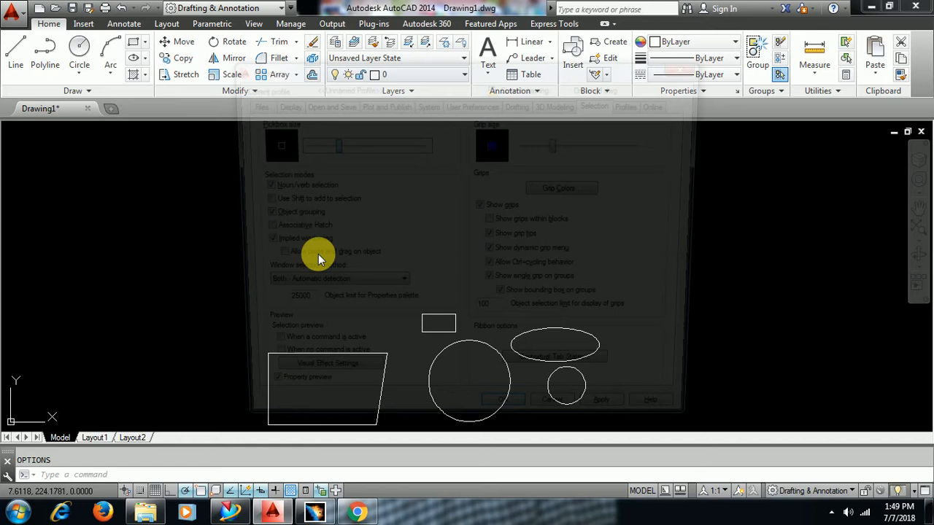
Step: Set the crosshair size to 4 on the Display tab and close Options
click(280, 103)
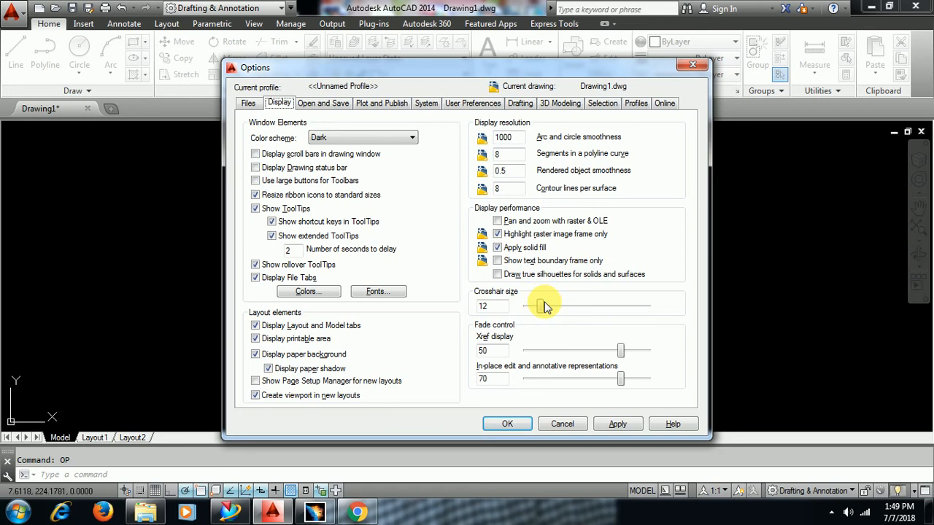
click(507, 424)
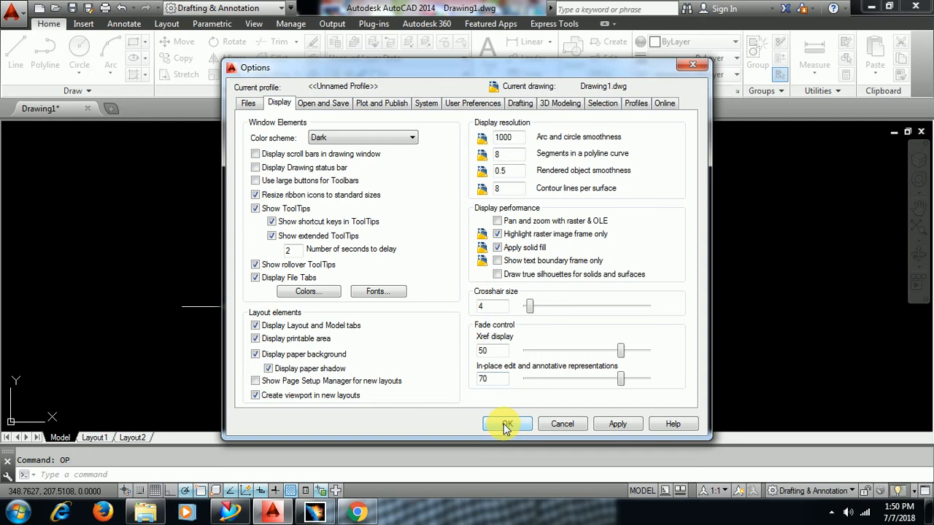
click(507, 424)
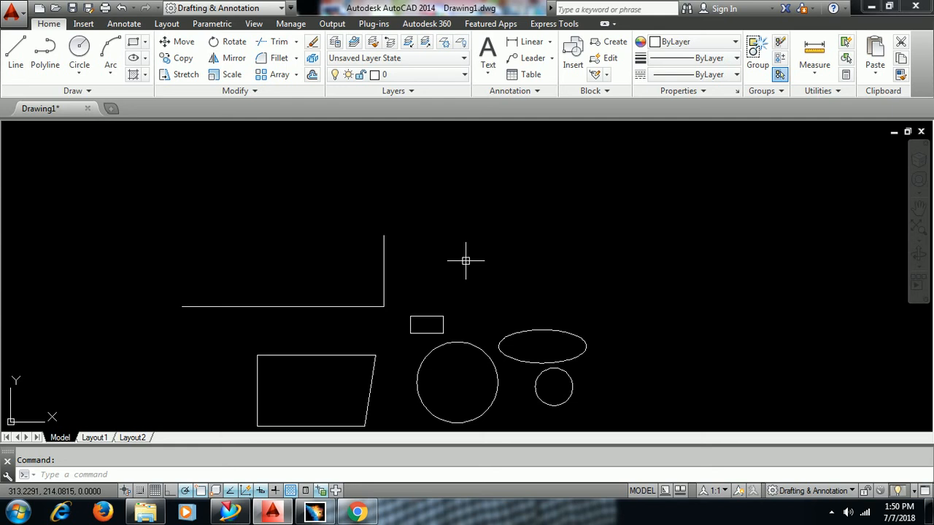